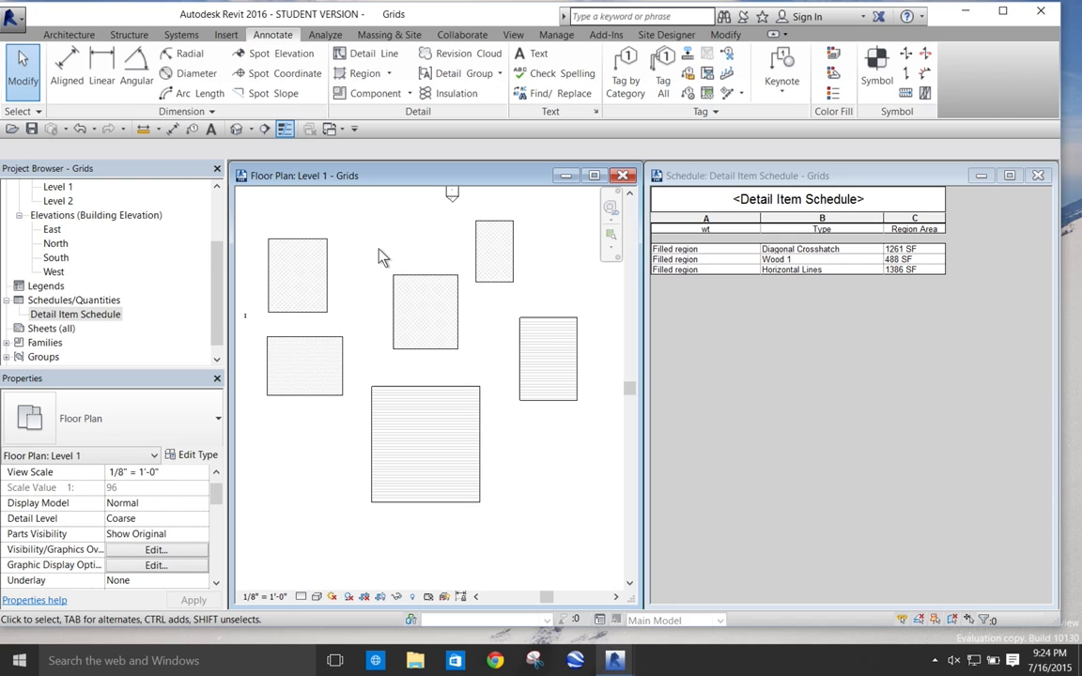
{"action": "mouse_move", "coordinate": [438, 261]}
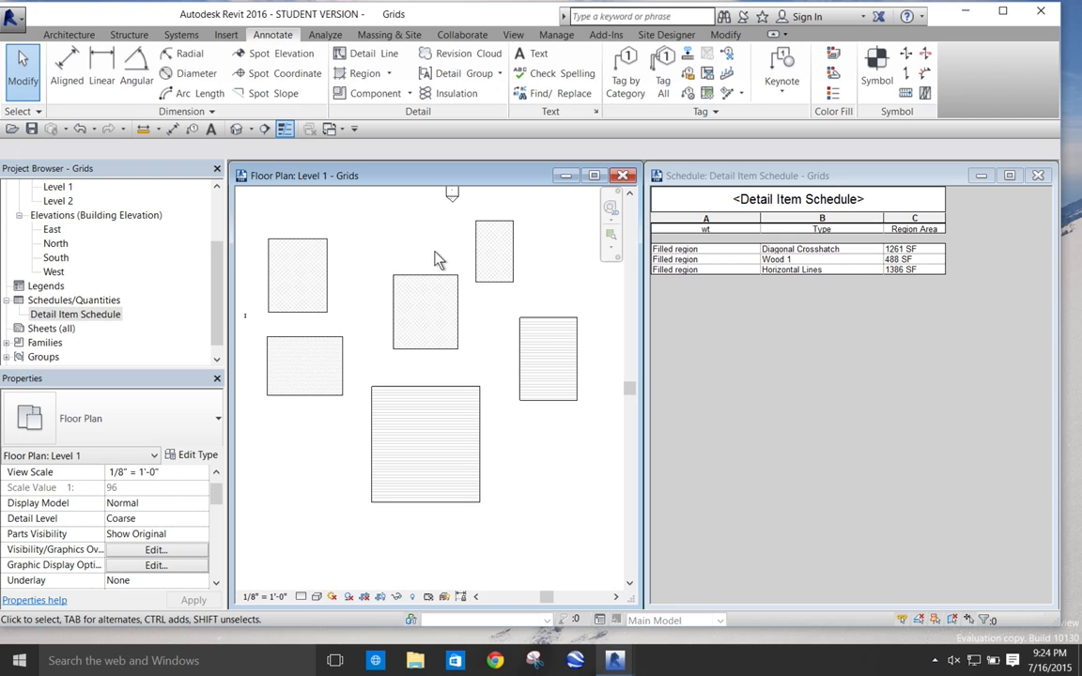
{"action": "mouse_move", "coordinate": [526, 273]}
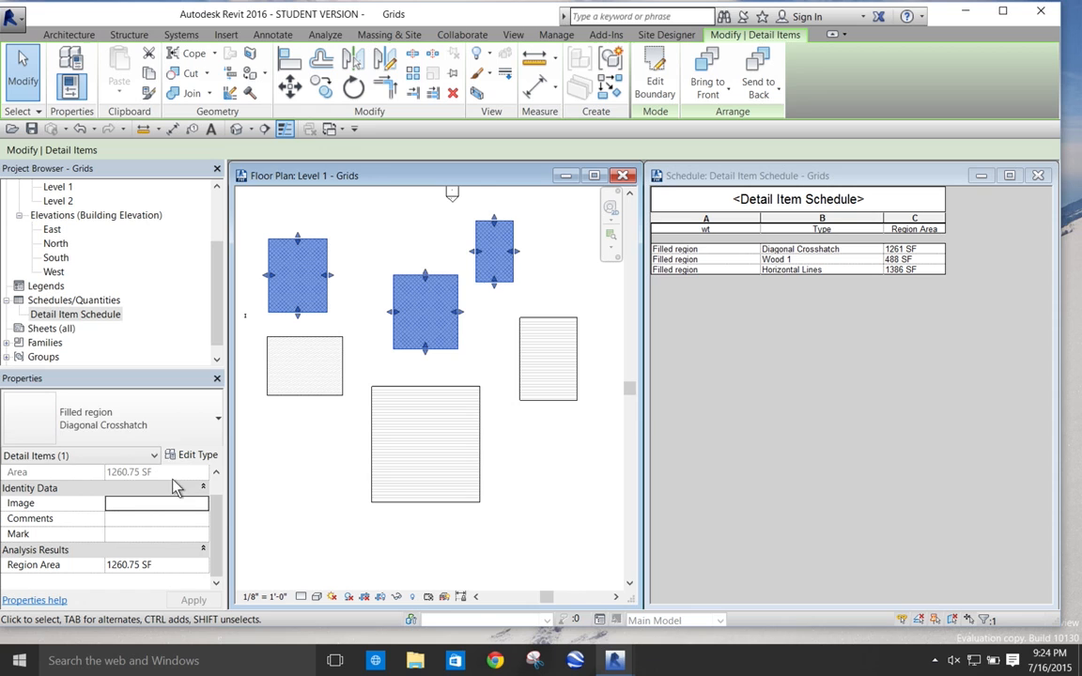
{"action": "mouse_move", "coordinate": [672, 381]}
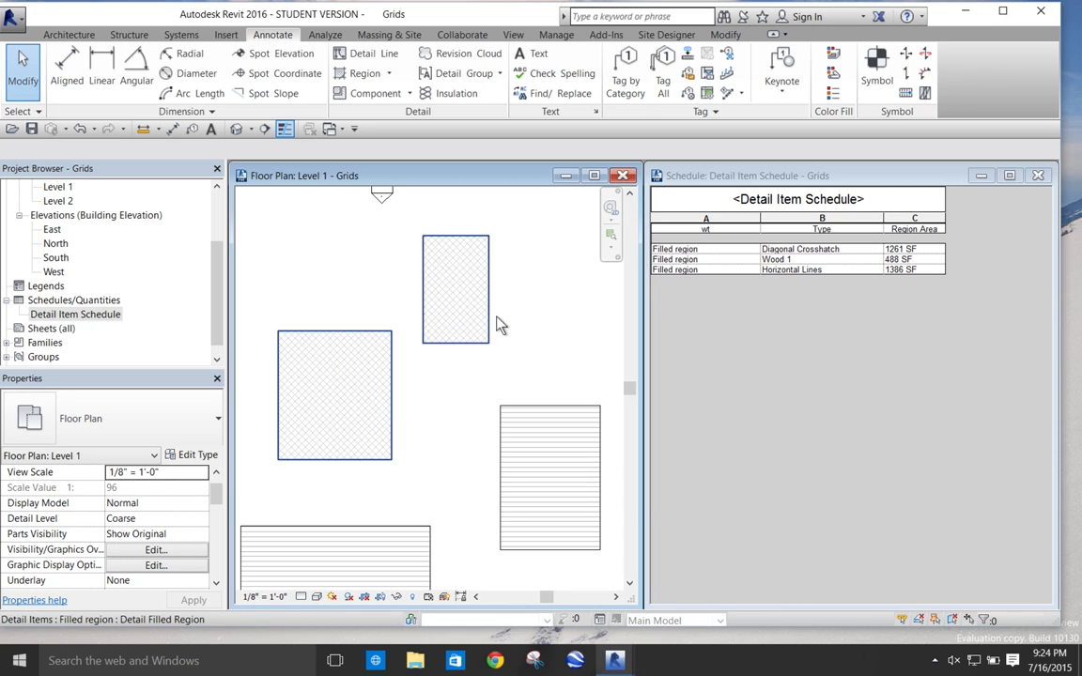
{"action": "left_click_drag", "start_coordinate": [502, 324], "coordinate": [470, 331]}
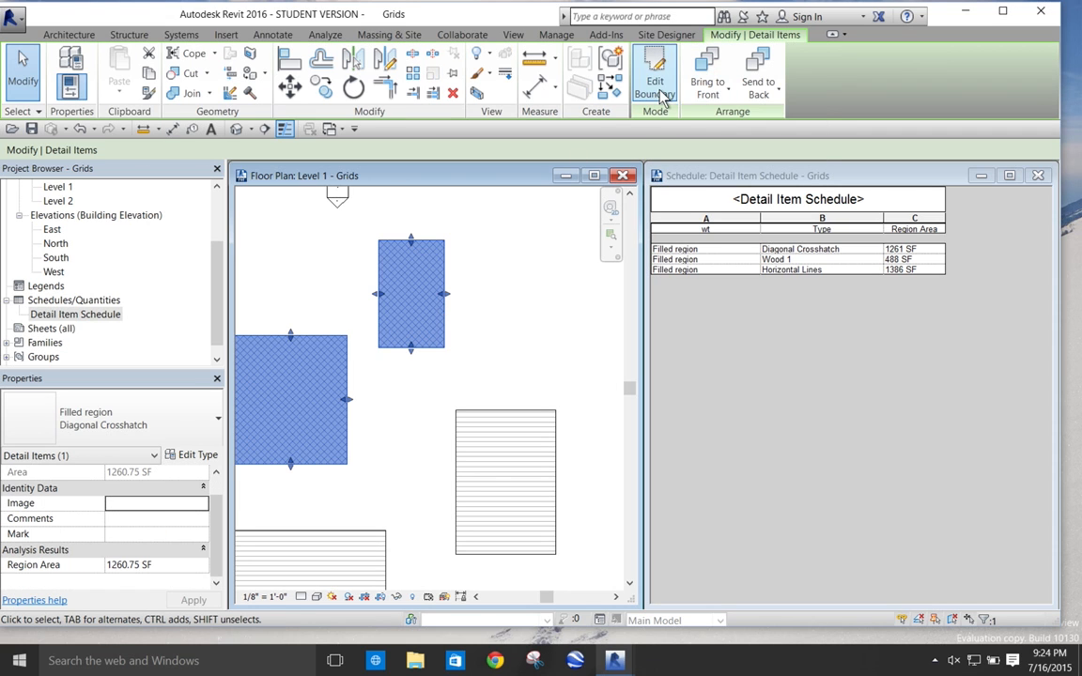
Step: Launch Dynamo from the Manage tab and load the FRAreas.dyn graph
{"action": "left_click", "coordinate": [655, 73]}
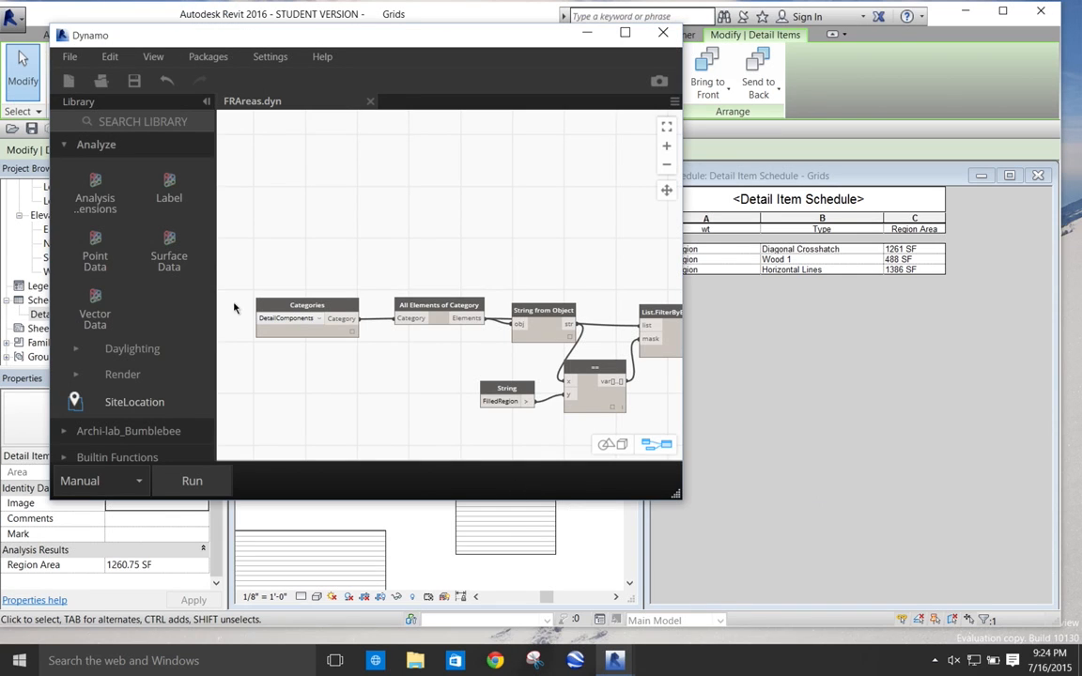
Step: Run the graph to set Region Area to 1993 SF and 1909 SF, then maximize Dynamo
{"action": "left_click", "coordinate": [192, 481]}
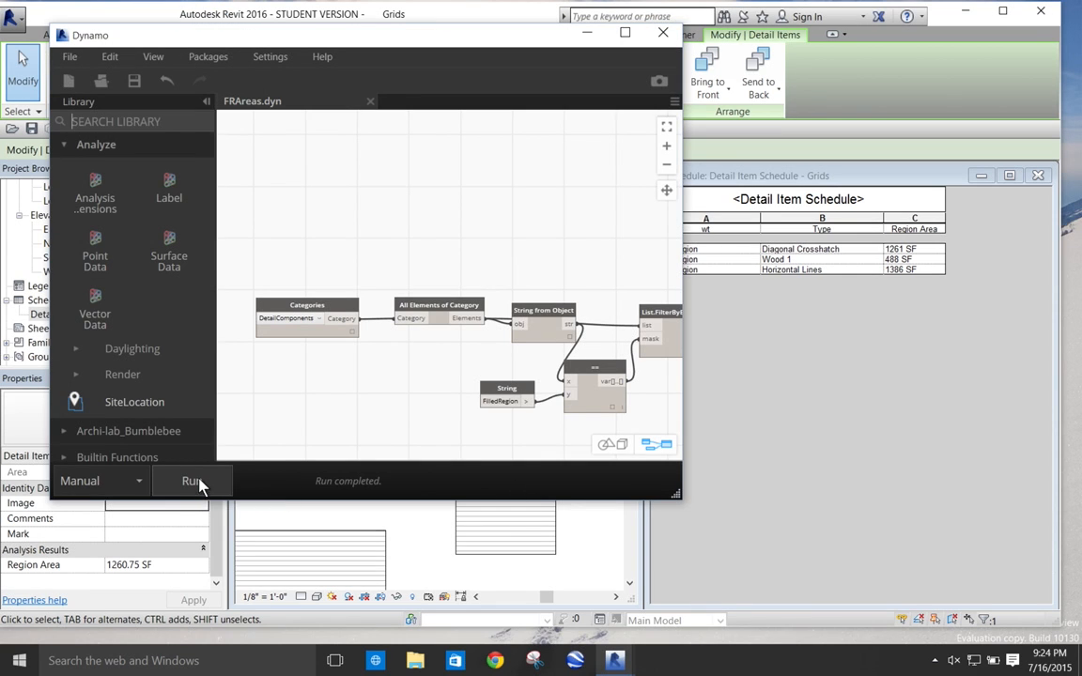
{"action": "left_click", "coordinate": [191, 481]}
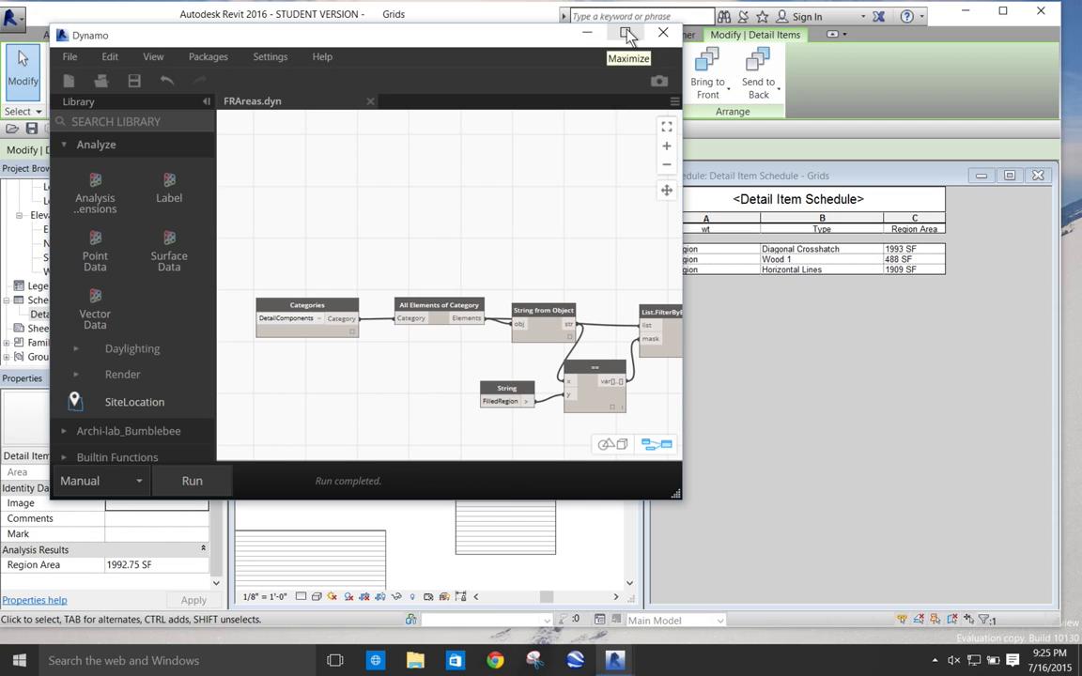
{"action": "left_click", "coordinate": [626, 33]}
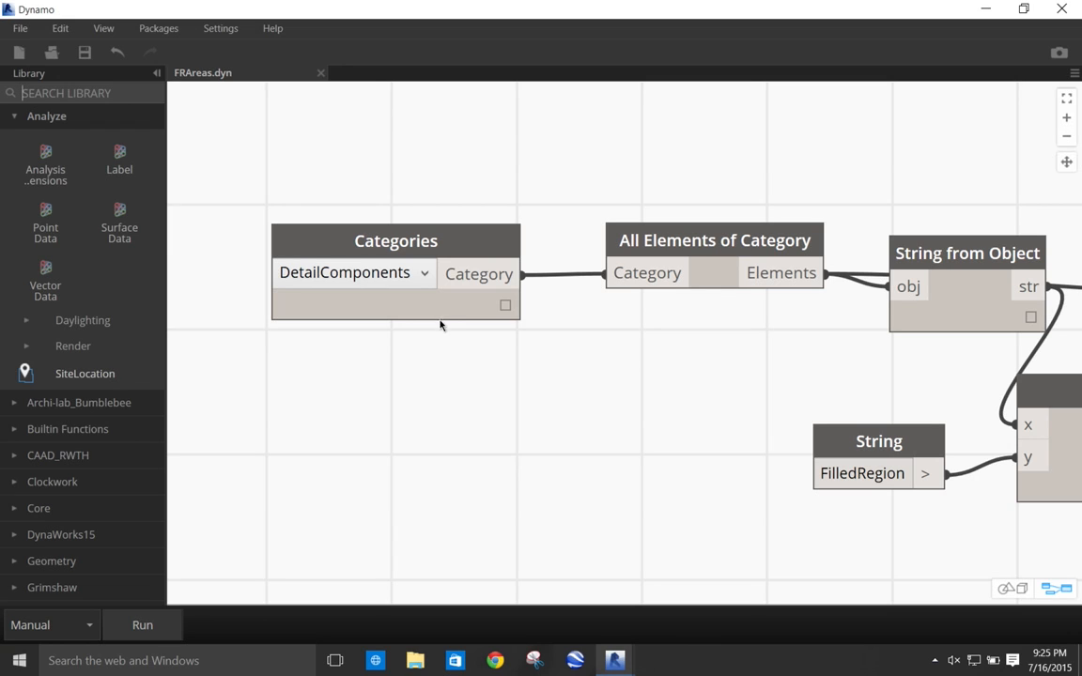
{"action": "mouse_move", "coordinate": [505, 340]}
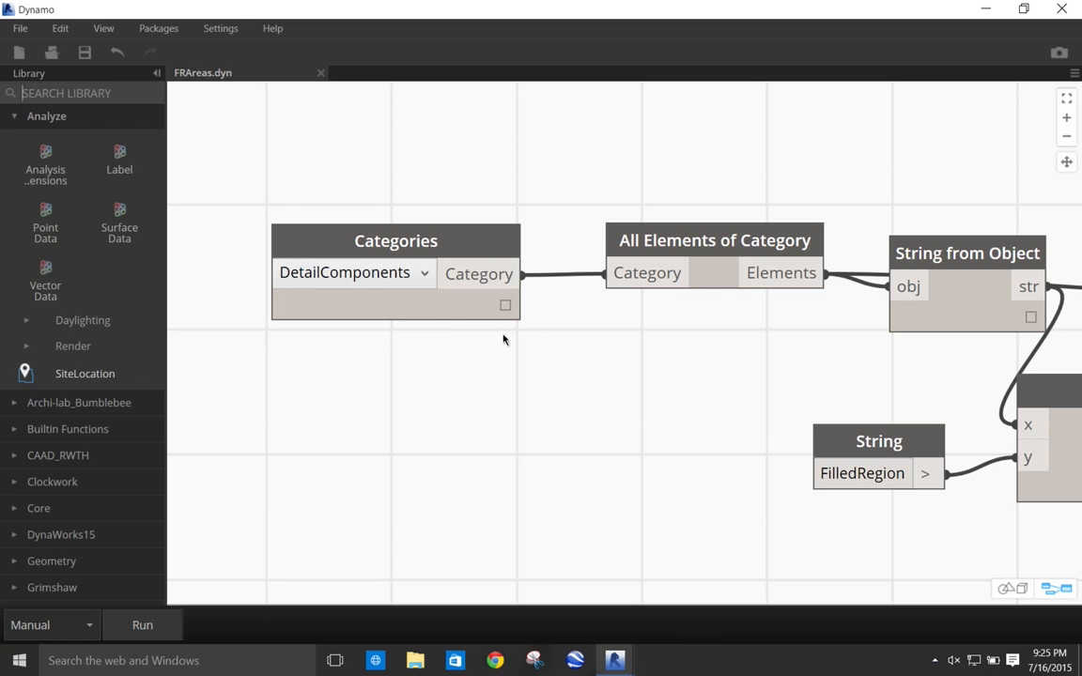
Step: Pan the canvas and move the String from Object node higher up
{"action": "left_click_drag", "start_coordinate": [504, 340], "coordinate": [493, 363]}
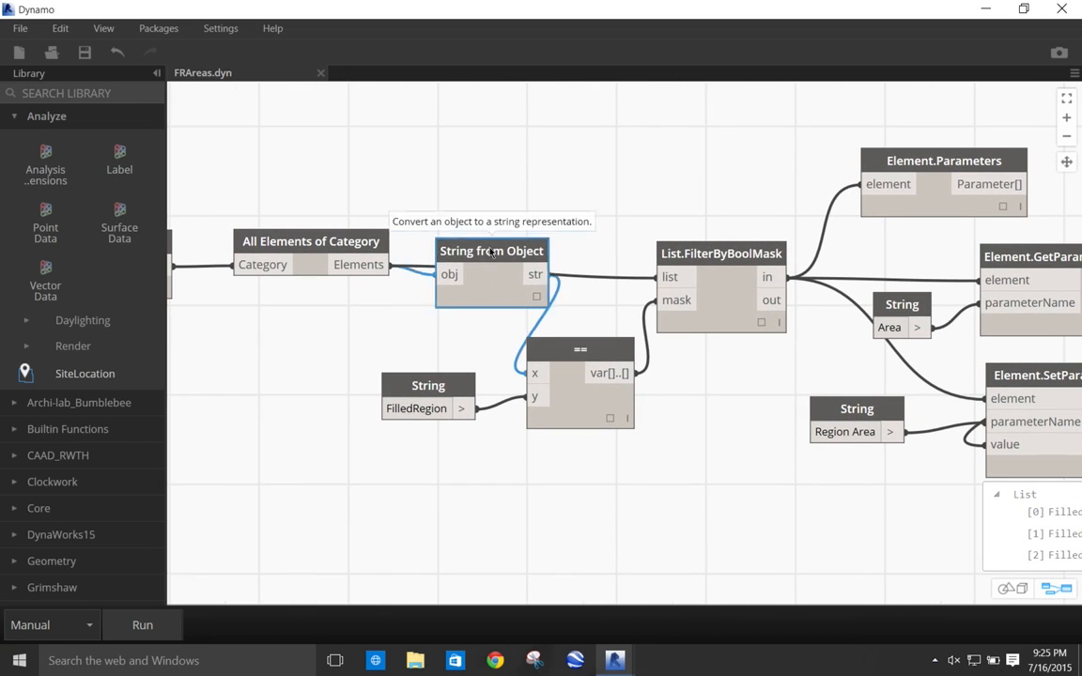
{"action": "left_click_drag", "start_coordinate": [491, 250], "coordinate": [486, 179]}
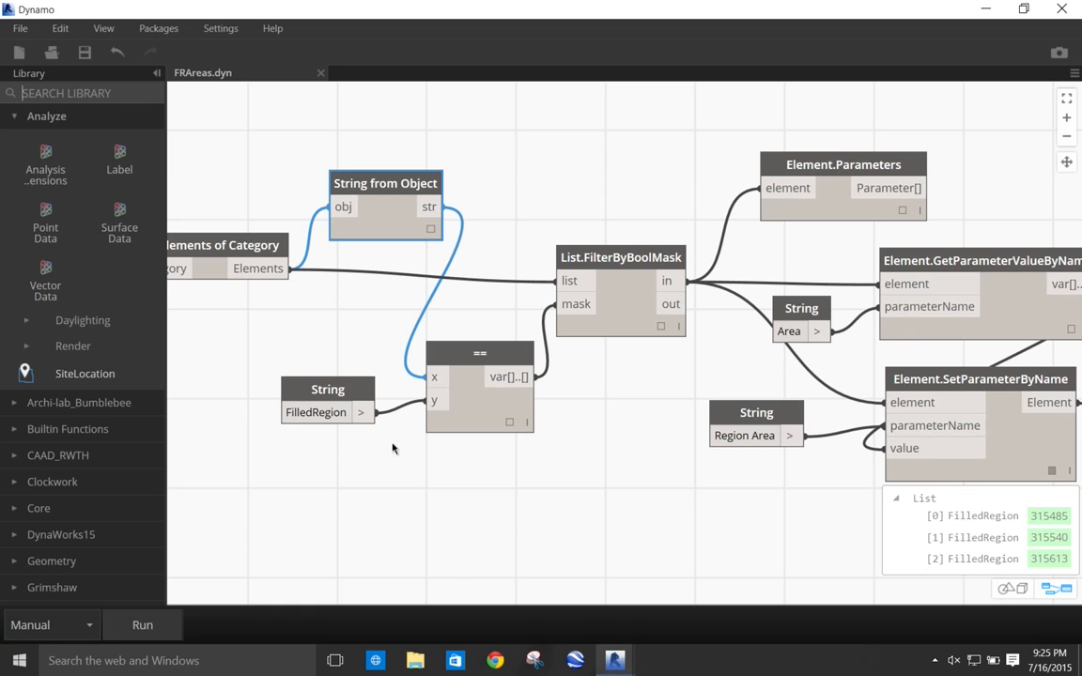
{"action": "mouse_move", "coordinate": [589, 406]}
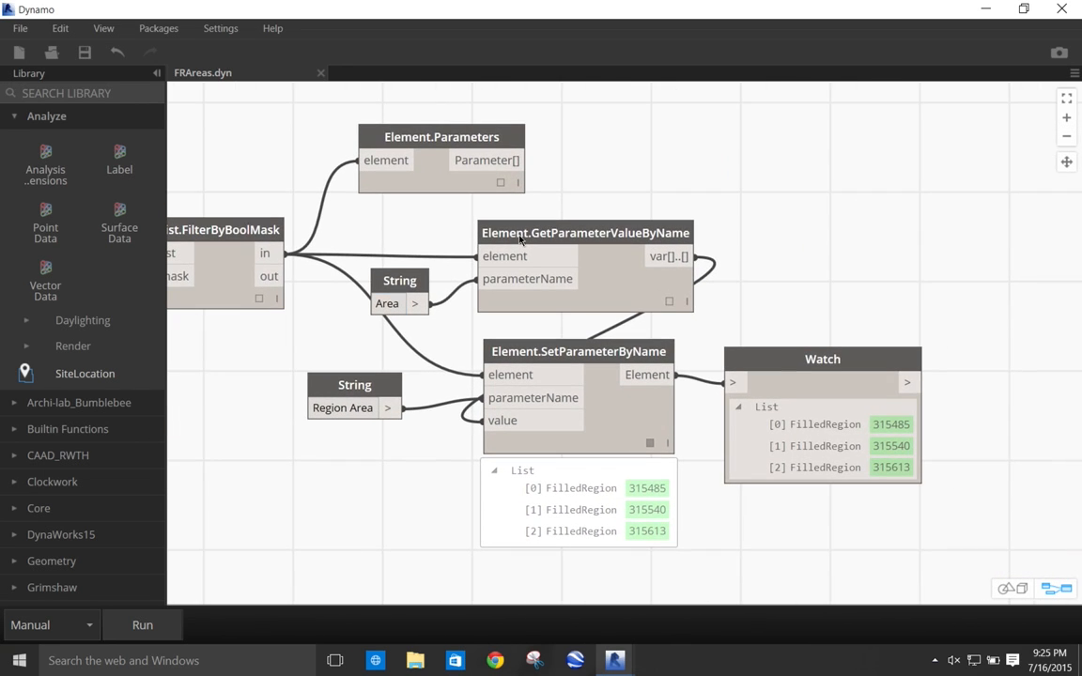
{"action": "mouse_move", "coordinate": [552, 233]}
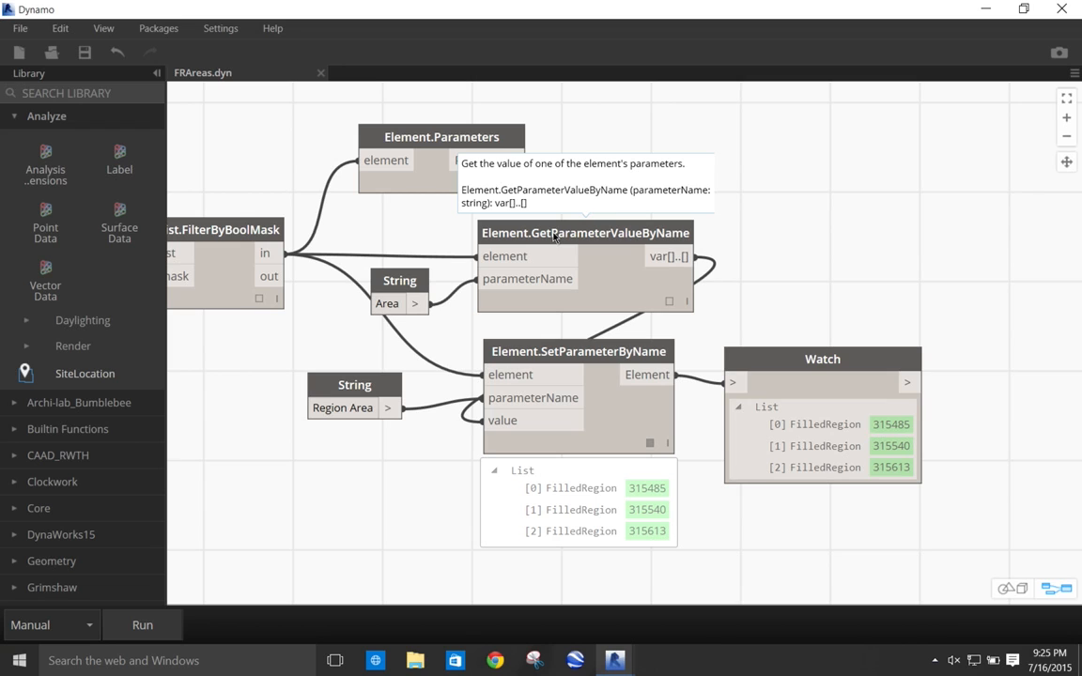
{"action": "mouse_move", "coordinate": [418, 301]}
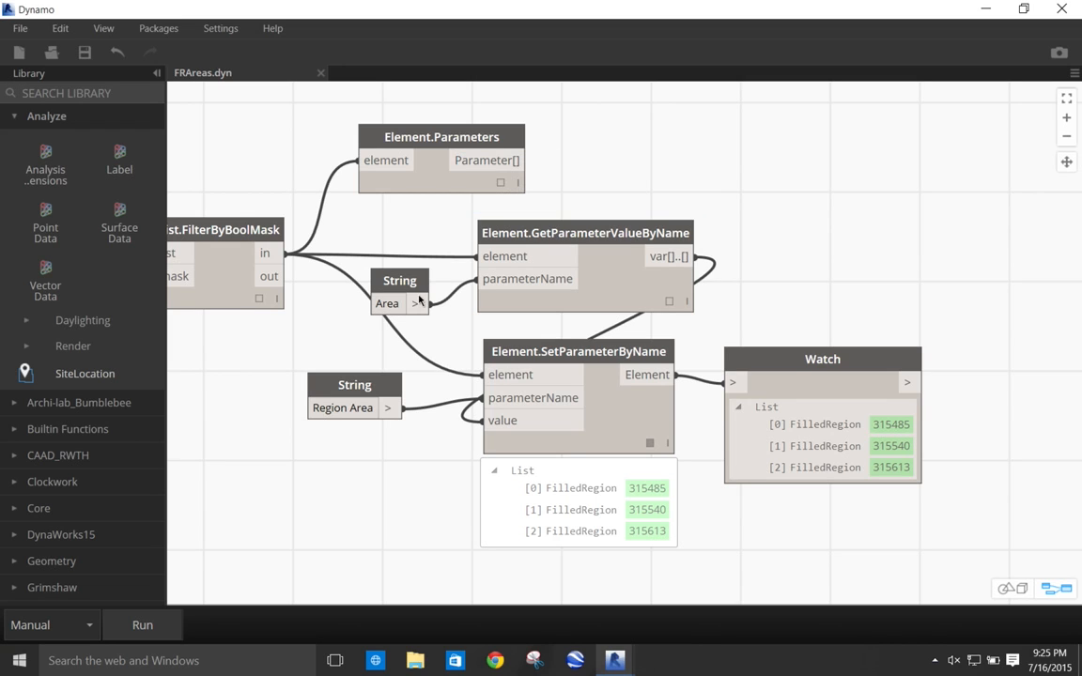
{"action": "mouse_move", "coordinate": [721, 311]}
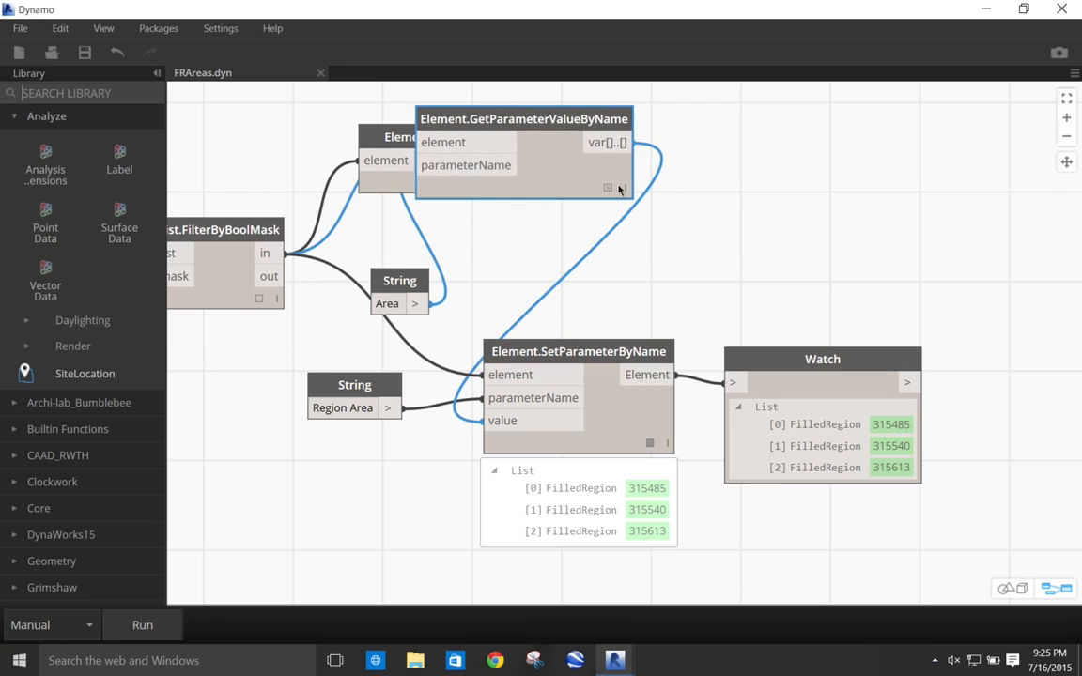
{"action": "left_click", "coordinate": [609, 188]}
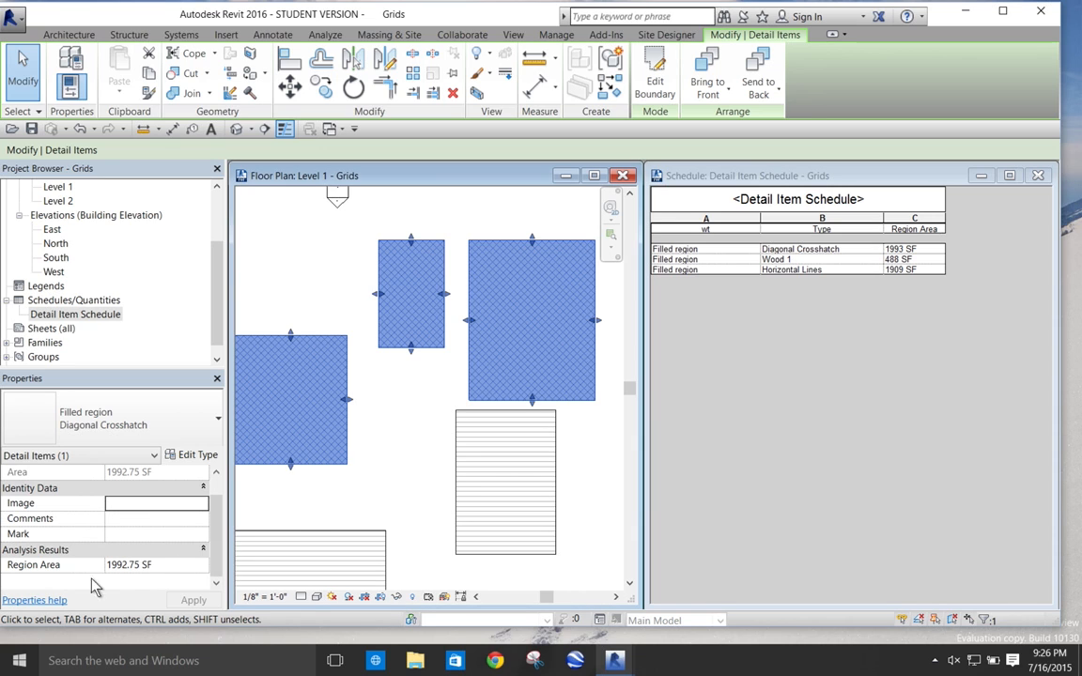
{"action": "mouse_move", "coordinate": [799, 322]}
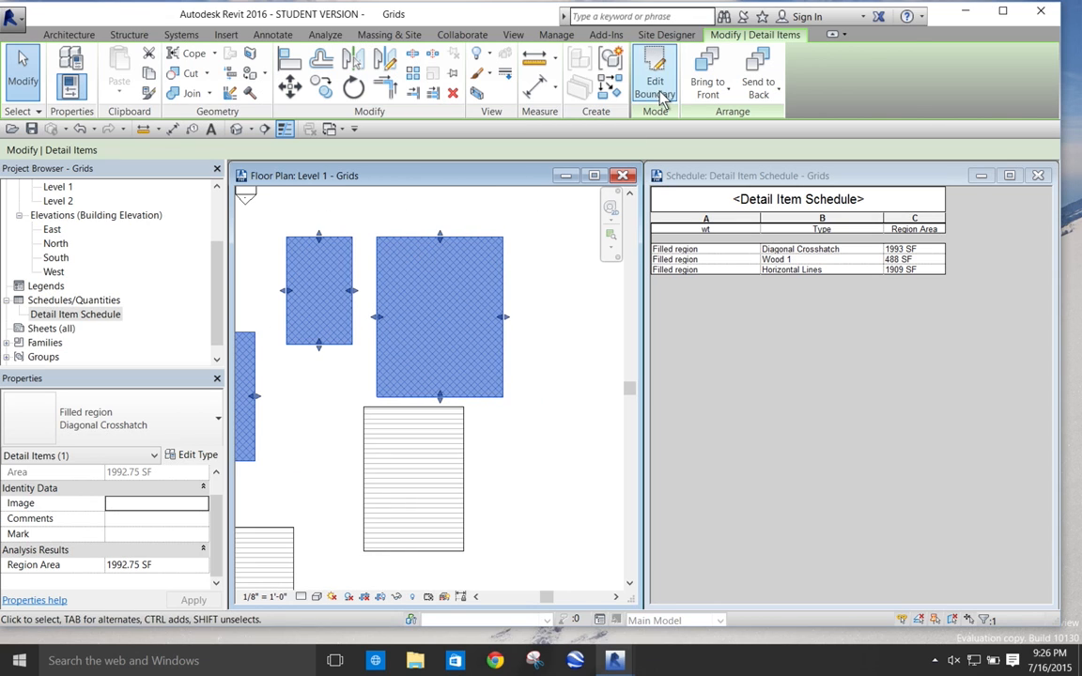
Step: Add a rectangle to the crosshatch region's boundary (Area 2429.75 SF) and return to Dynamo
{"action": "left_click", "coordinate": [655, 73]}
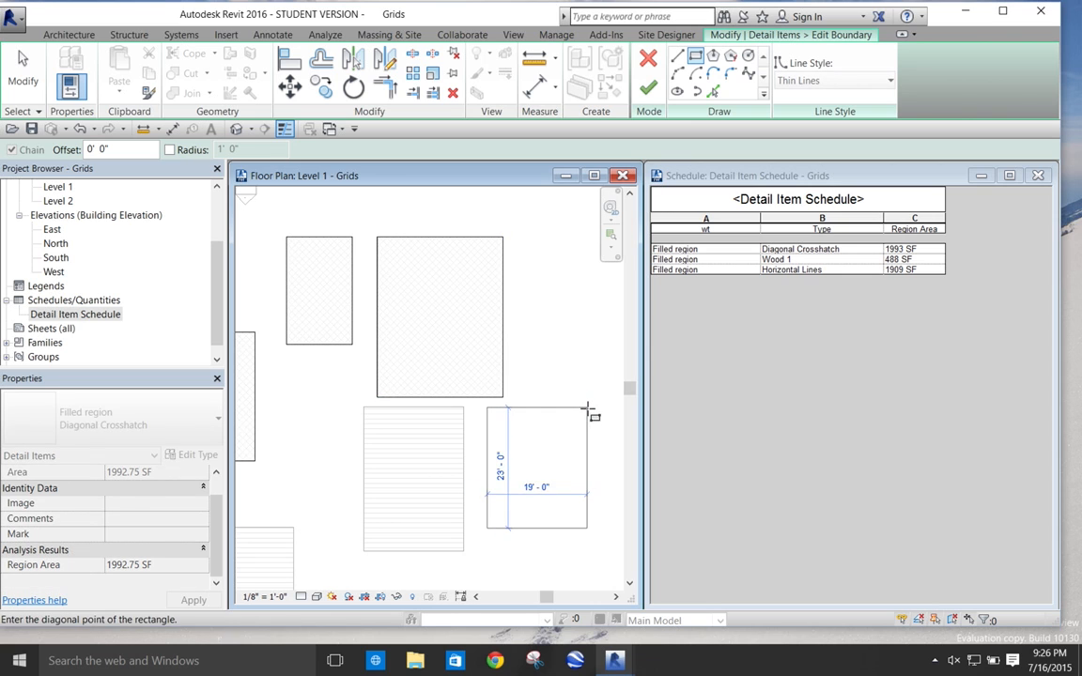
{"action": "left_click", "coordinate": [594, 416]}
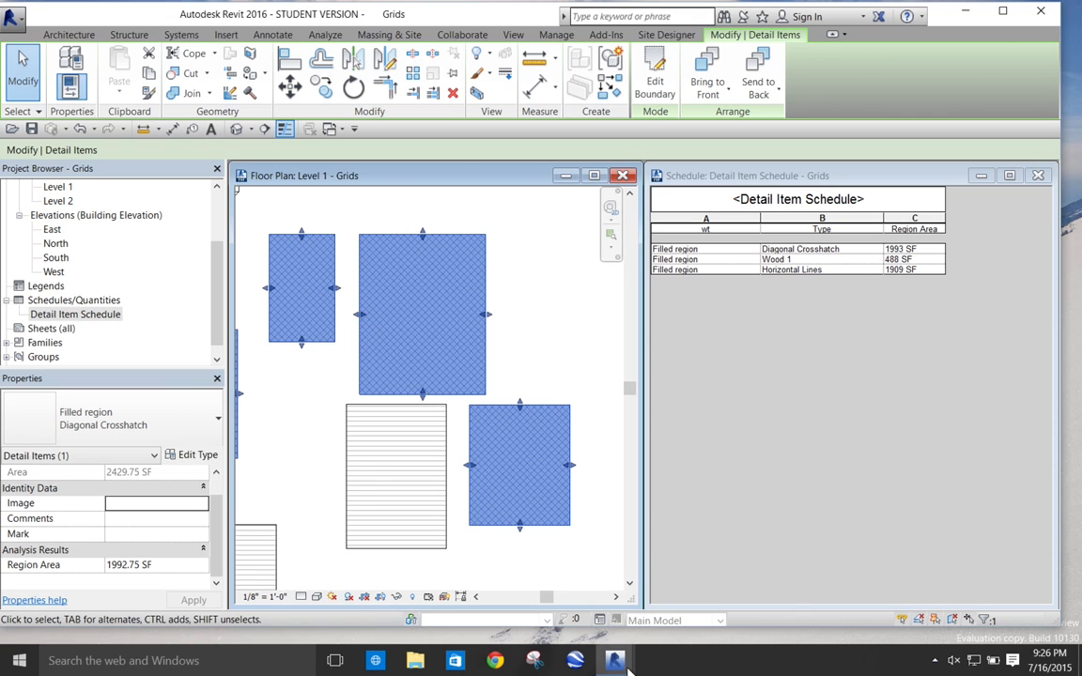
{"action": "left_click", "coordinate": [616, 661]}
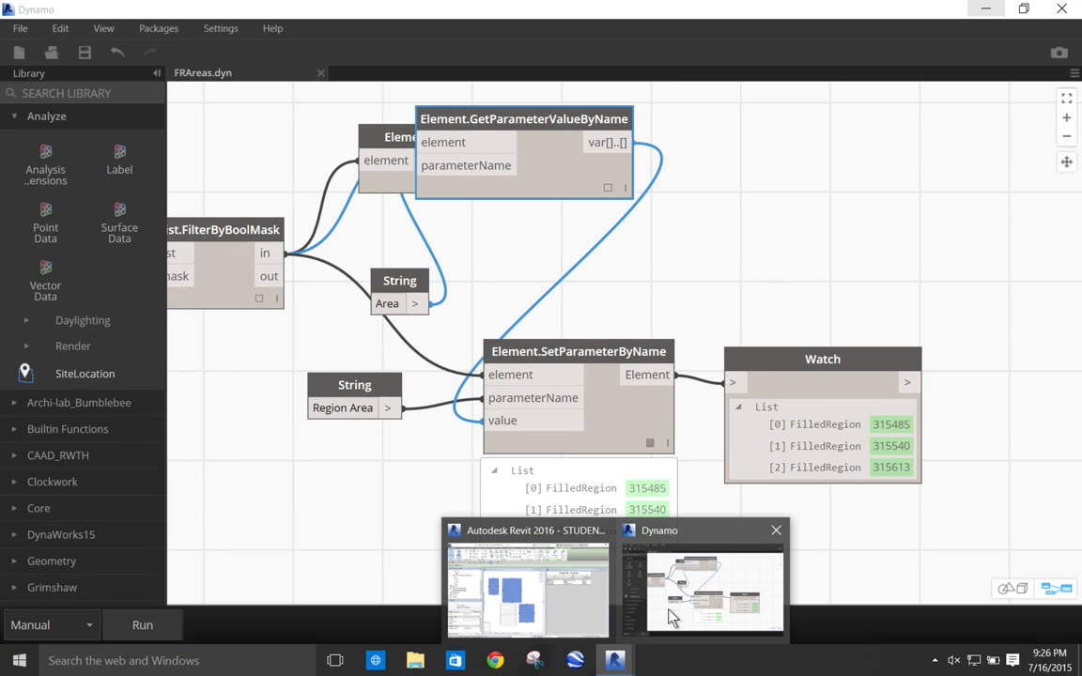